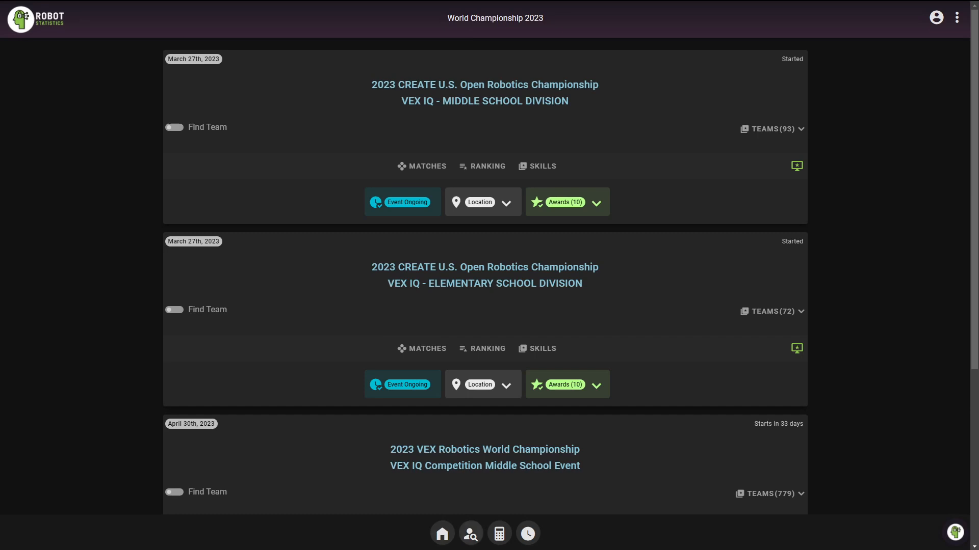
Step: Open team 11029S's Team Events & Stats page and scroll through its teamwork, skills and awards results
left_click(470, 533)
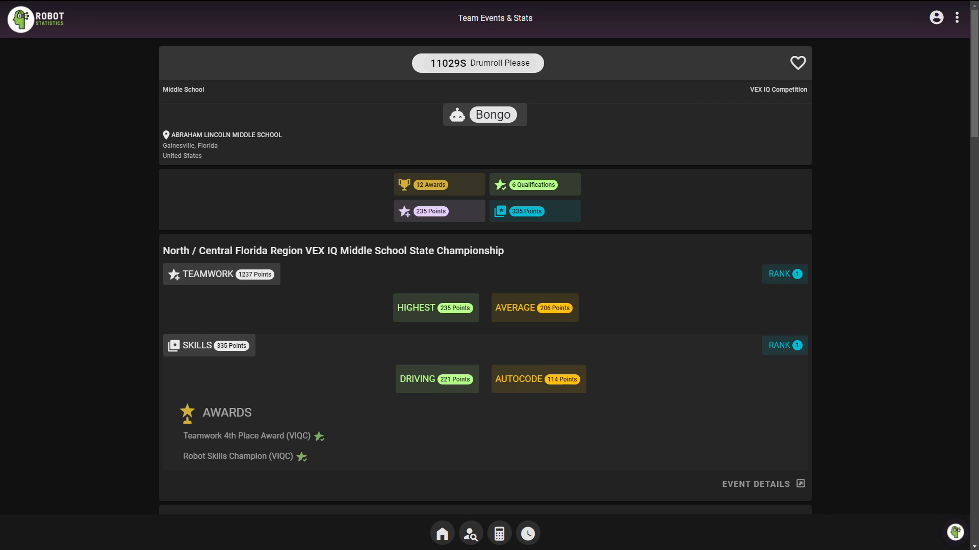
scroll("down", 3)
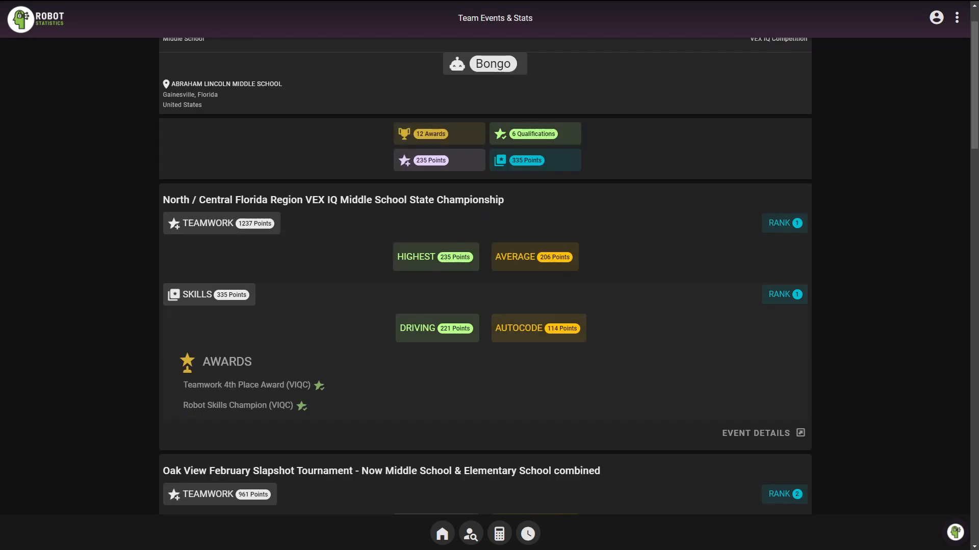
scroll("down", 3)
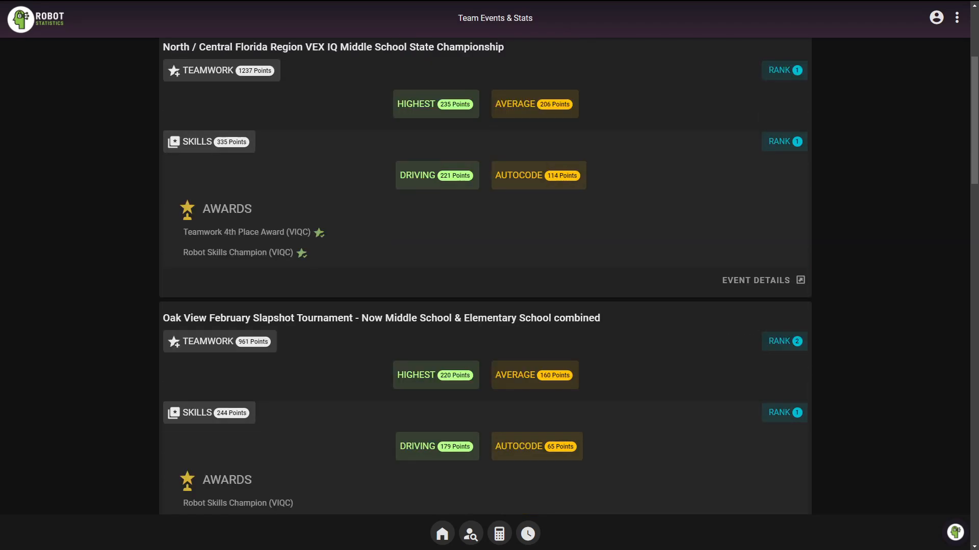
scroll("down", 3)
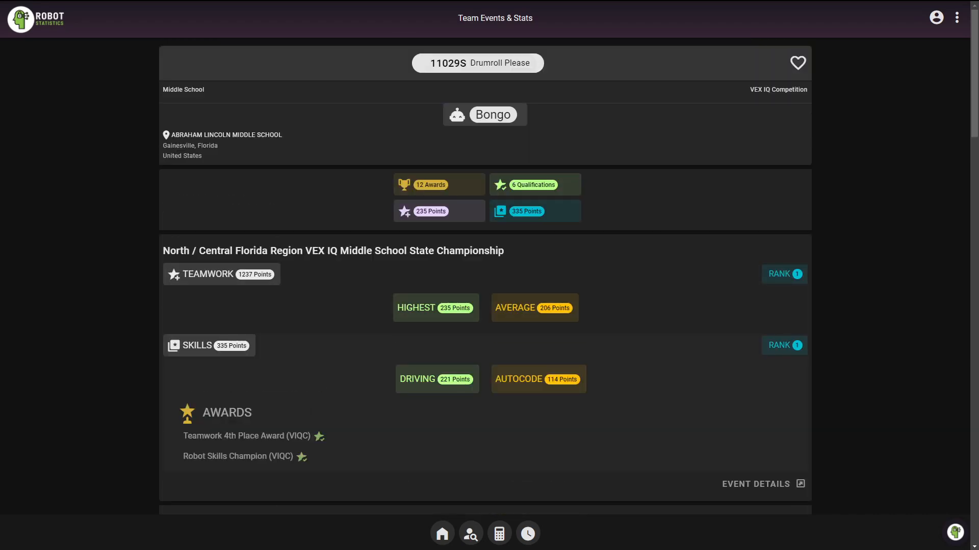
Step: View the state championship's Event Matches, filtered to team 11029S's qualification matches
left_click(754, 483)
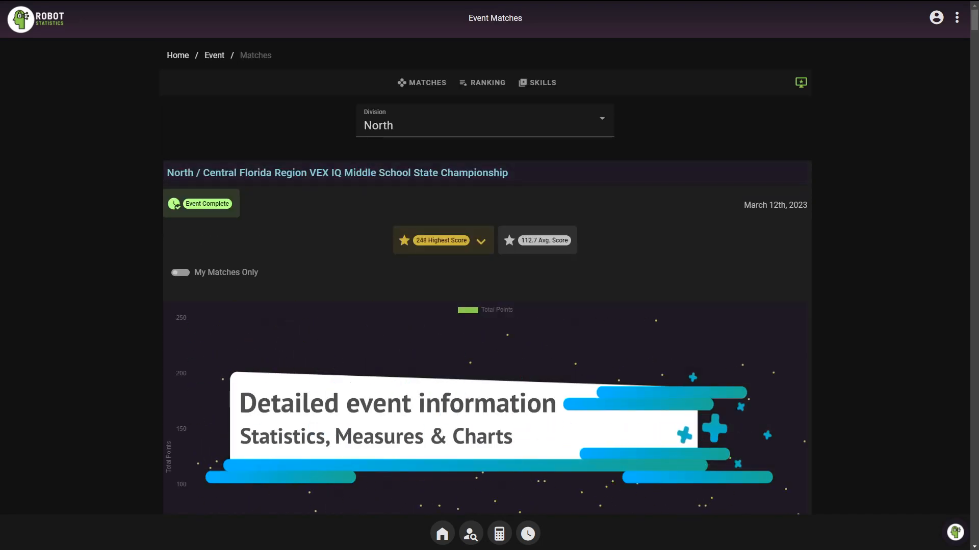
scroll("down", 3)
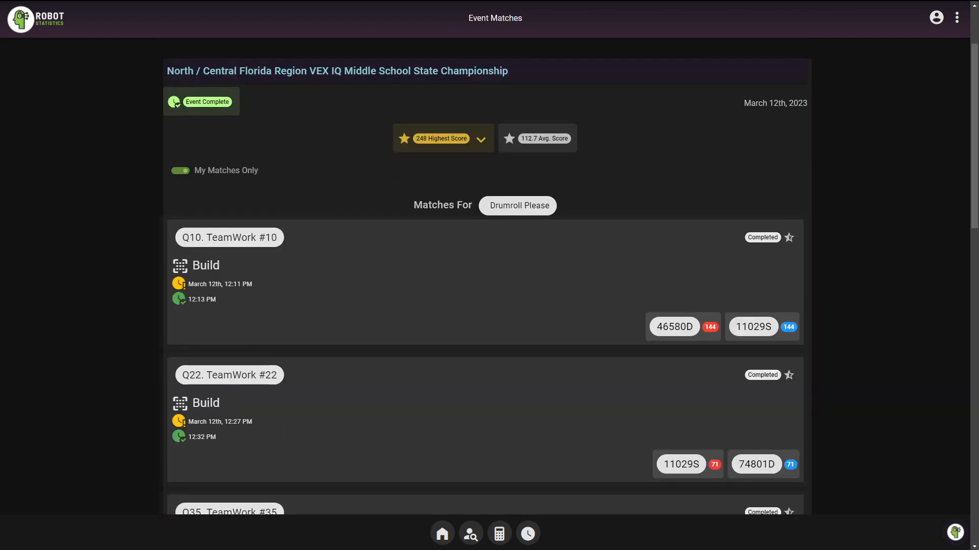
scroll("down", 3)
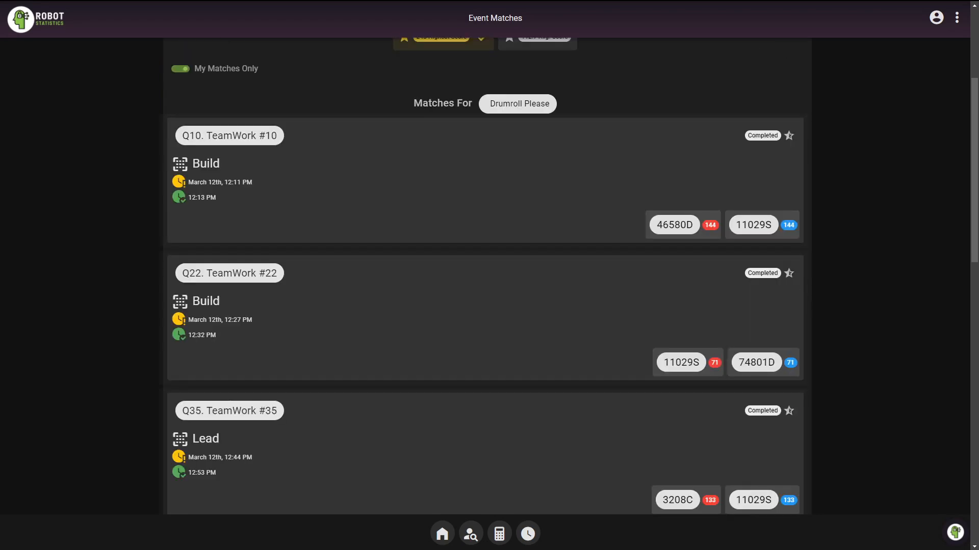
scroll("down", 3)
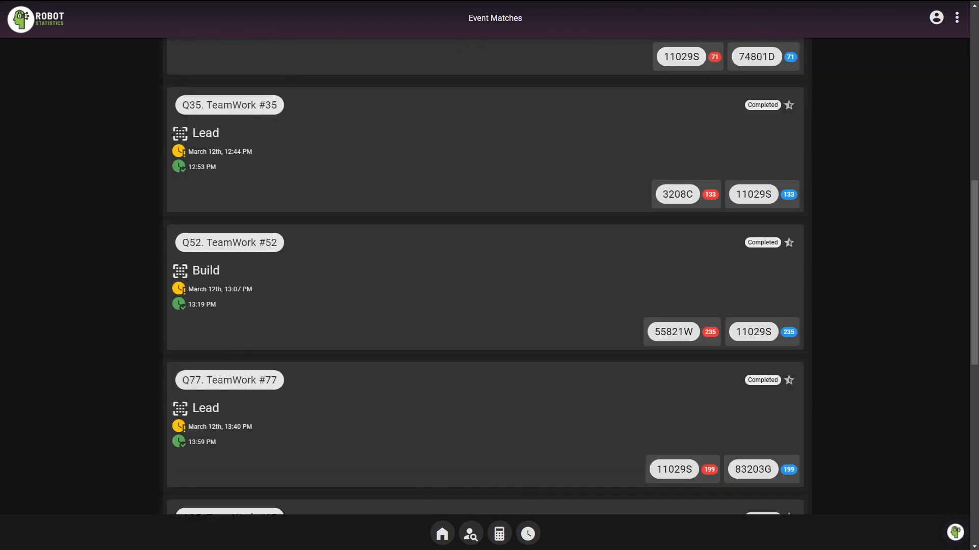
scroll("down", 3)
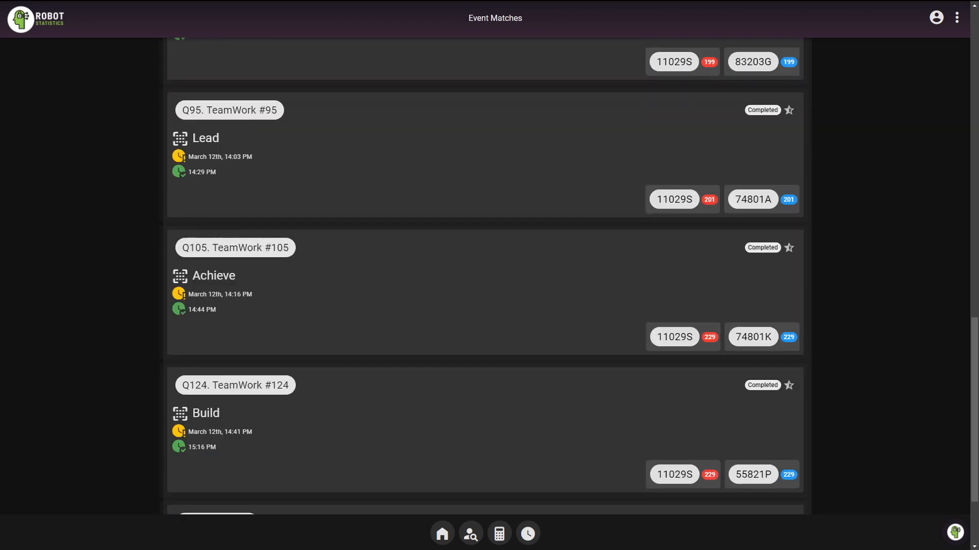
scroll("up", 3)
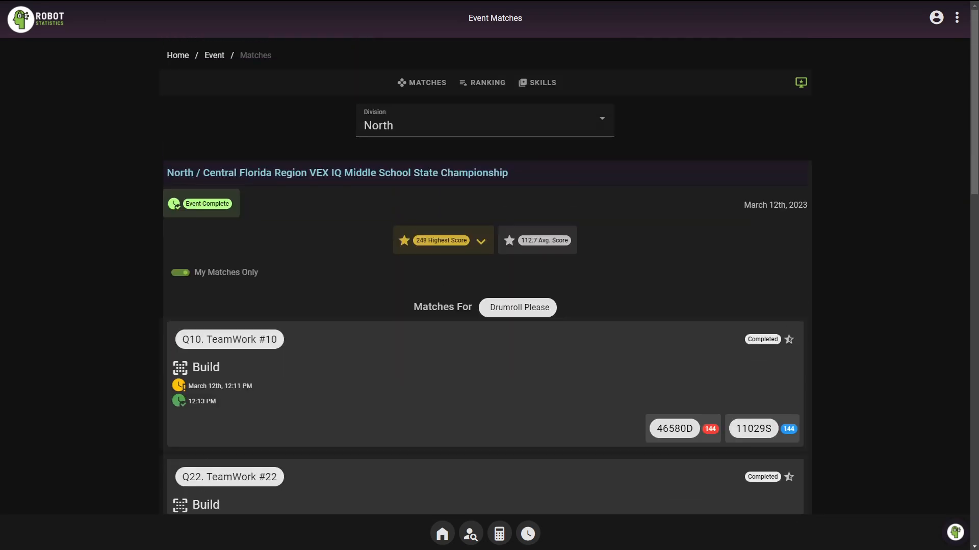
Step: Switch the championship's North division rankings to Final Ranking, with 74801K listed first
left_click(487, 83)
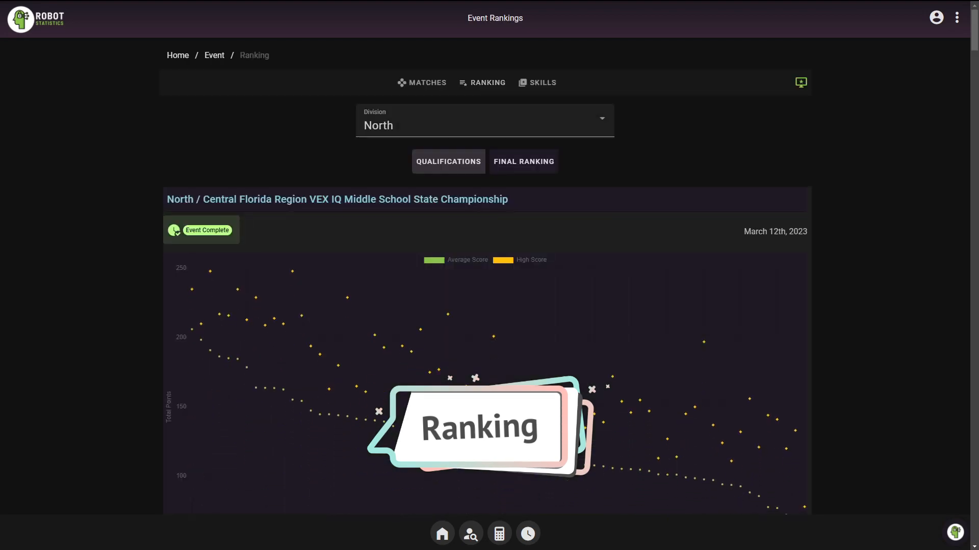
scroll("down", 3)
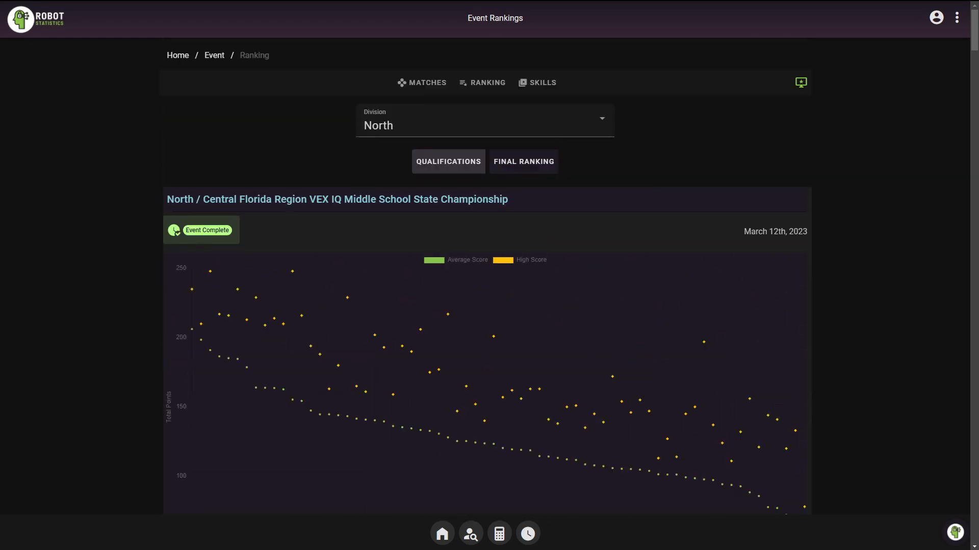
left_click(523, 161)
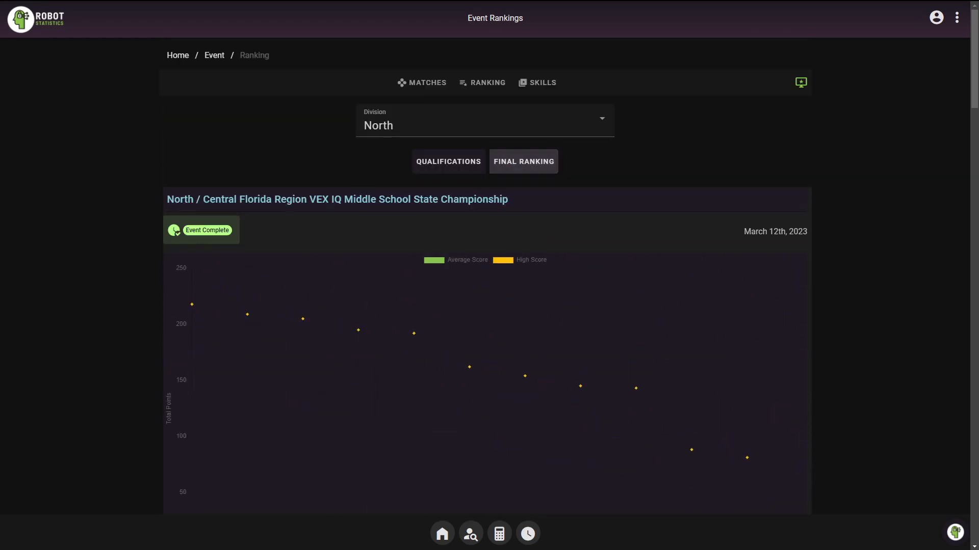
scroll("down", 3)
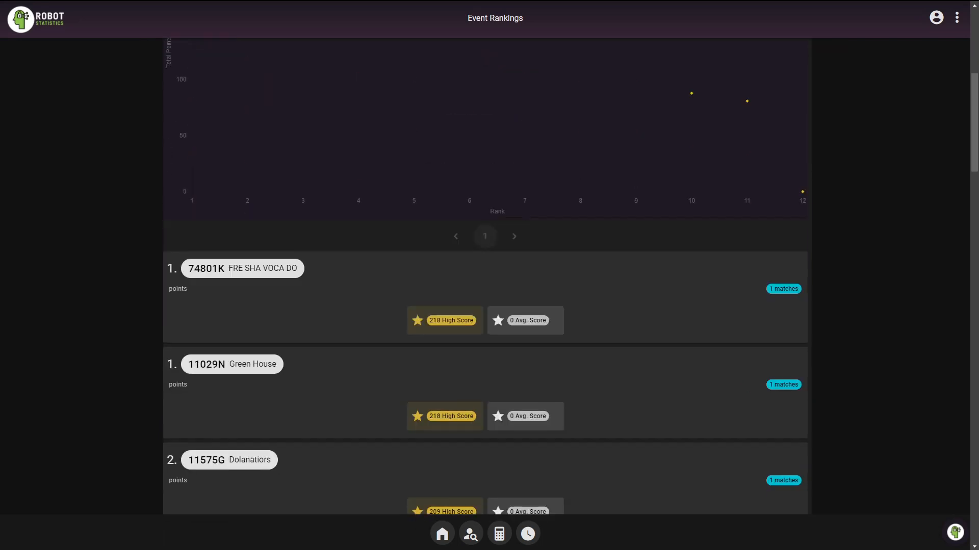
scroll("down", 3)
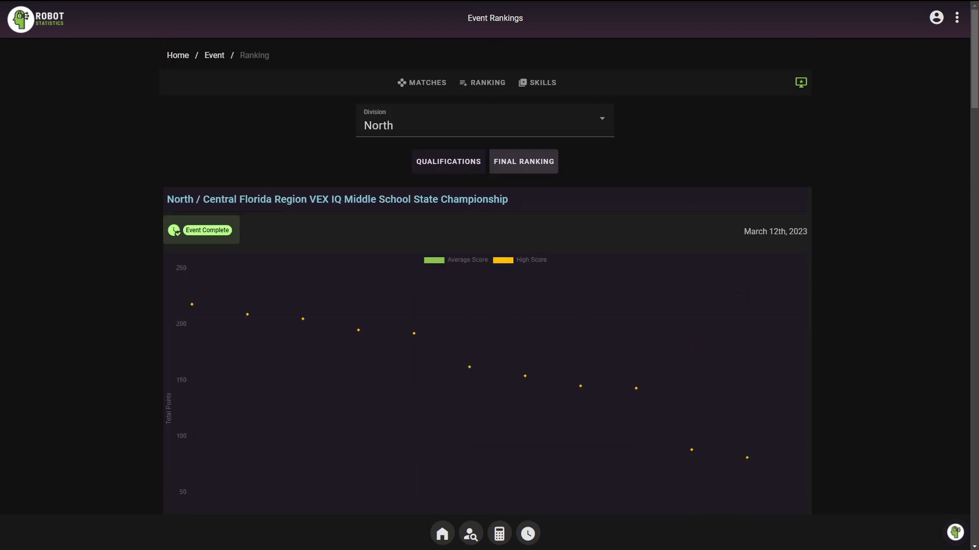
Step: Browse the championship's skills chart and Top Five Skills Scores, then go back to Matches
left_click(542, 83)
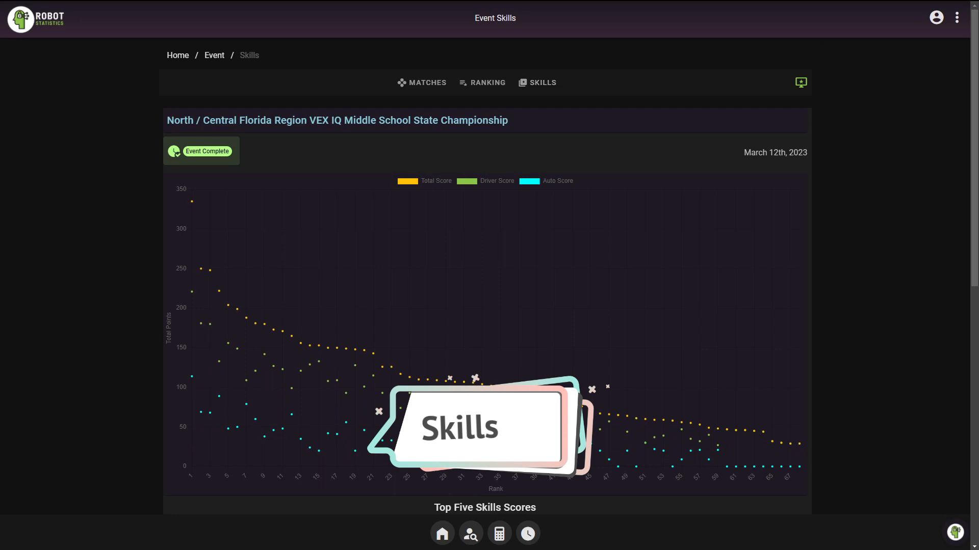
scroll("down", 3)
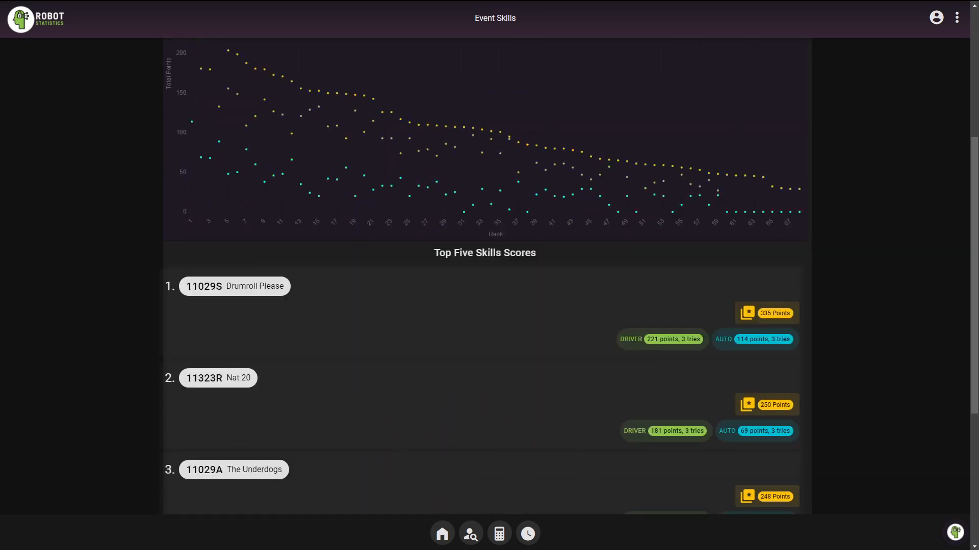
scroll("down", 3)
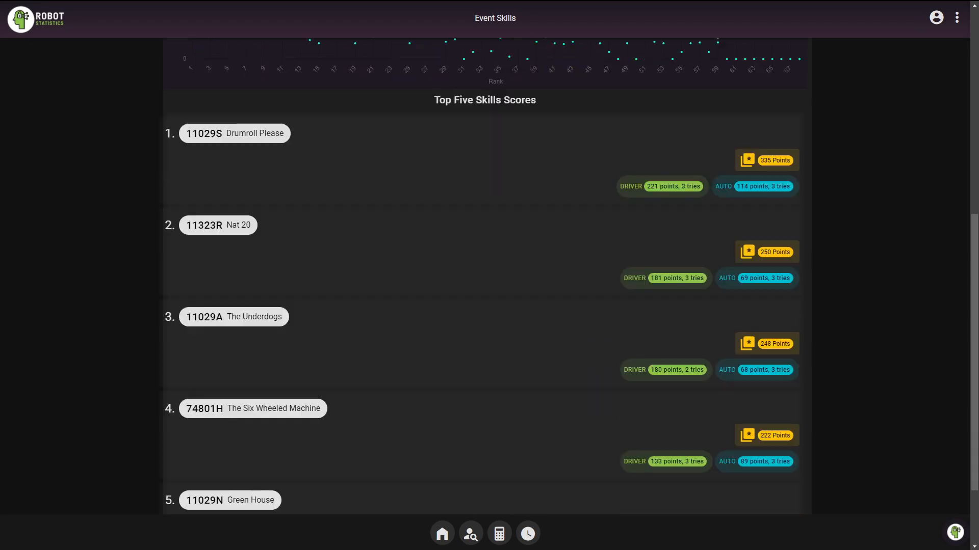
scroll("down", 3)
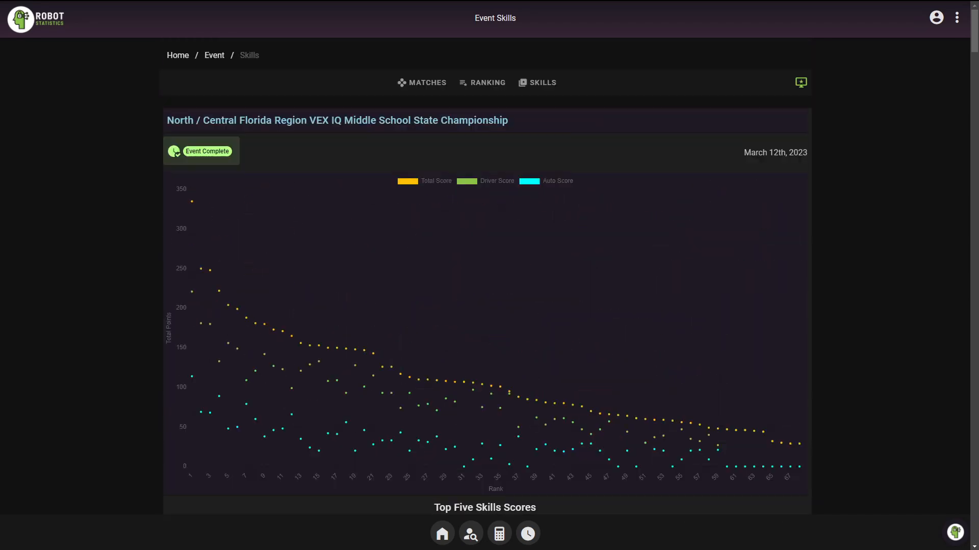
left_click(426, 82)
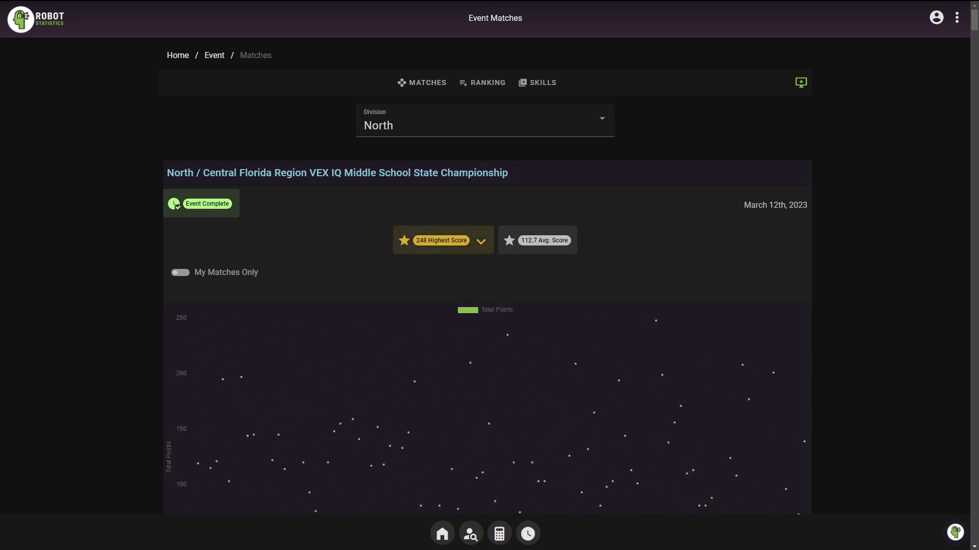
Step: Expand the Highest Score chip to list the championship's top five scoring matches
left_click(442, 240)
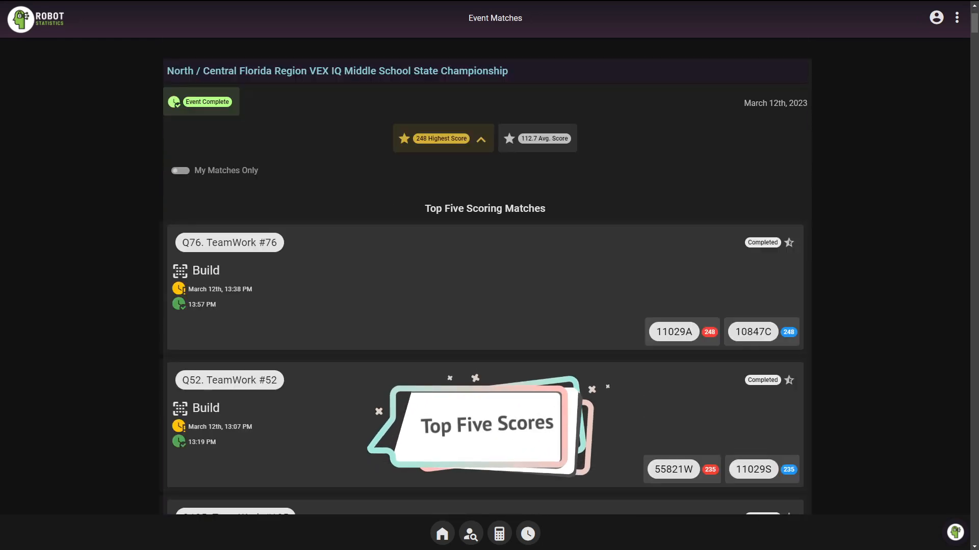
scroll("down", 3)
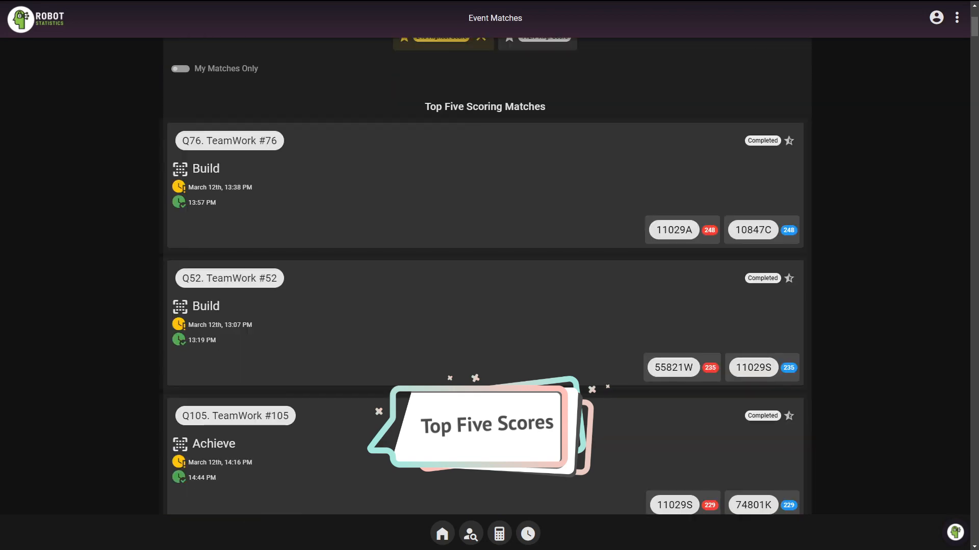
scroll("down", 3)
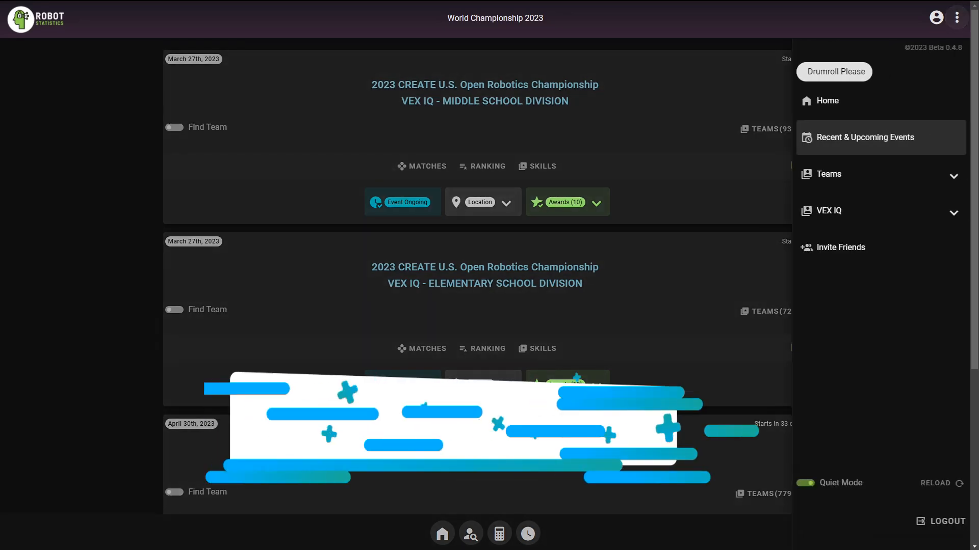
Step: Open Recent & Upcoming Events and change the region from Alabama to Florida - North/Central
left_click(865, 137)
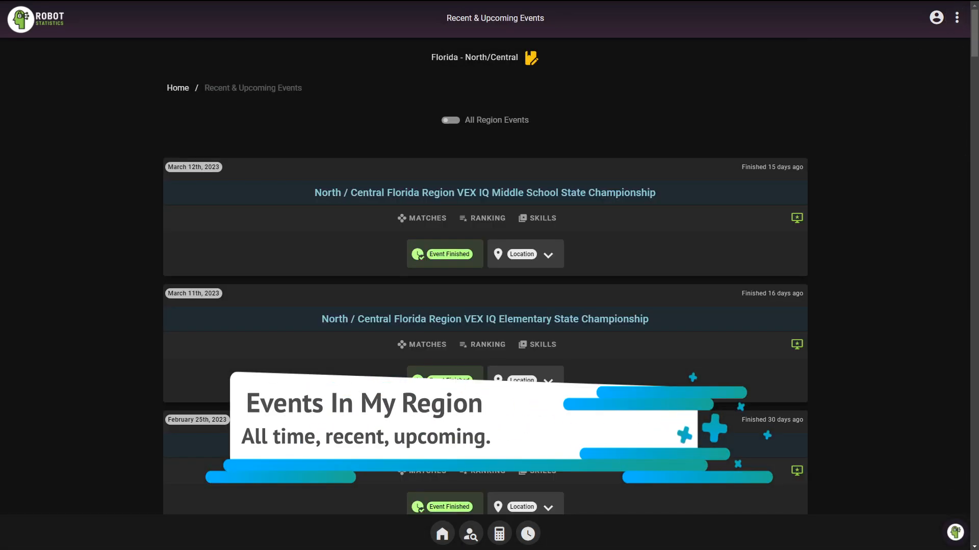
scroll("down", 3)
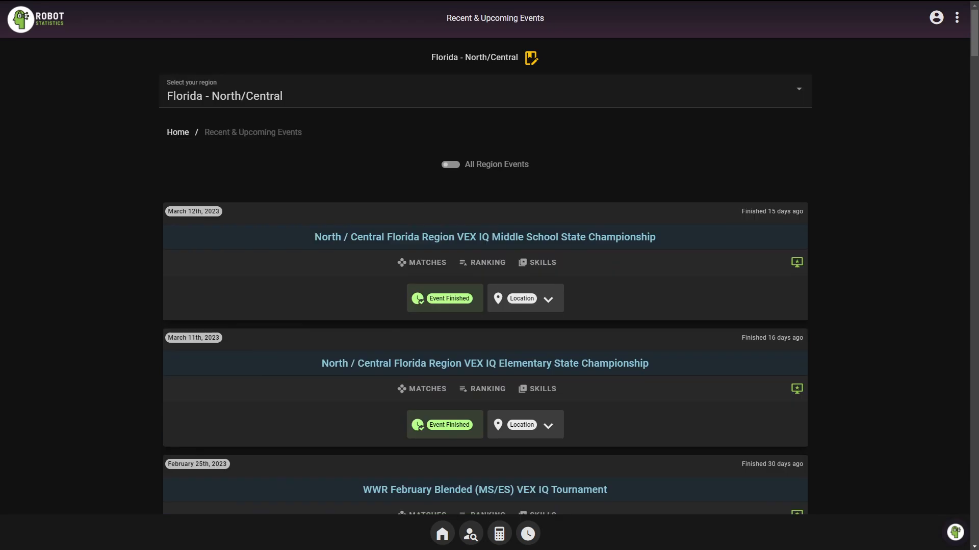
left_click(484, 89)
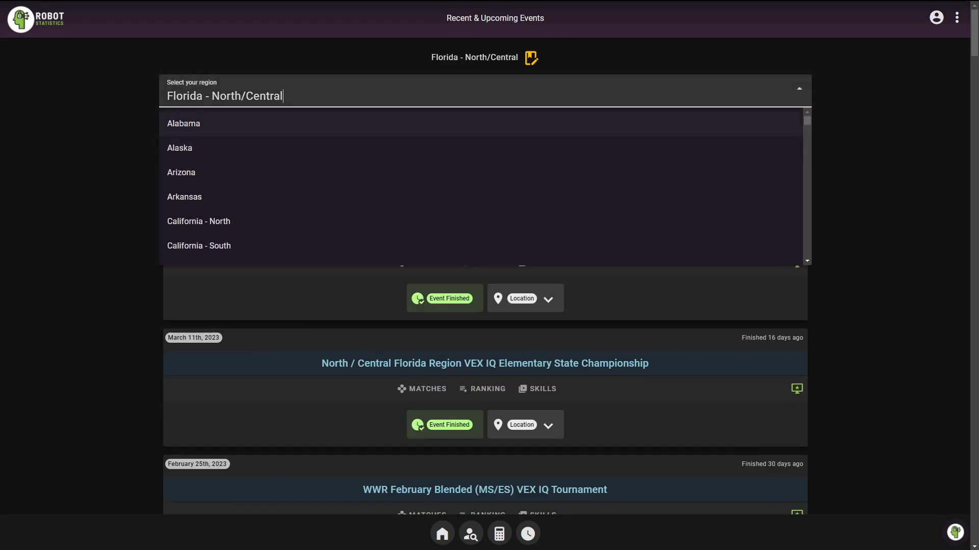
left_click(183, 123)
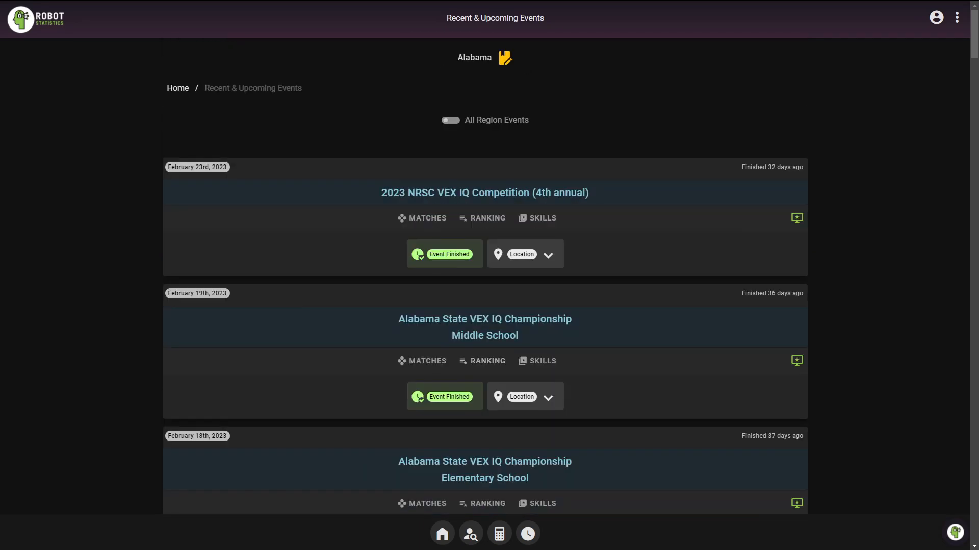
left_click(504, 57)
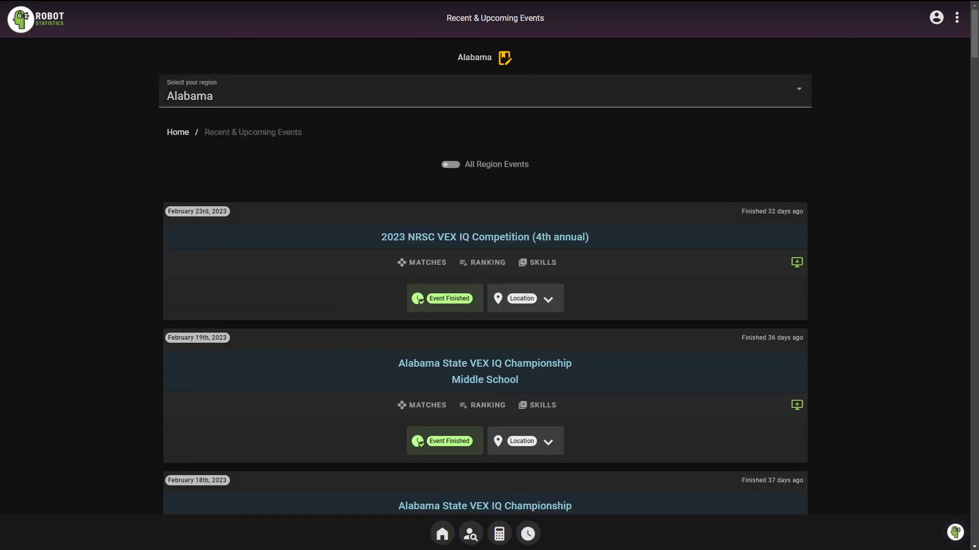
left_click(484, 88)
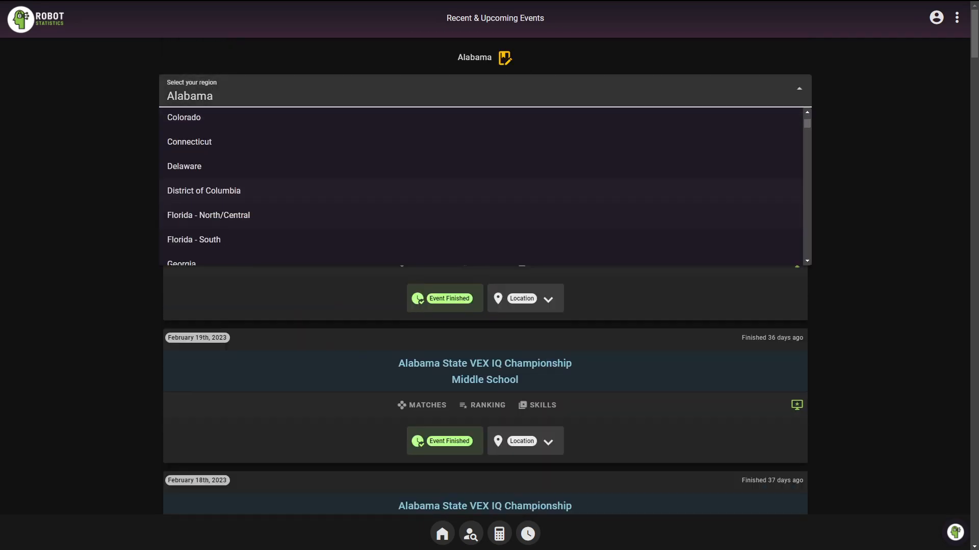
left_click(208, 215)
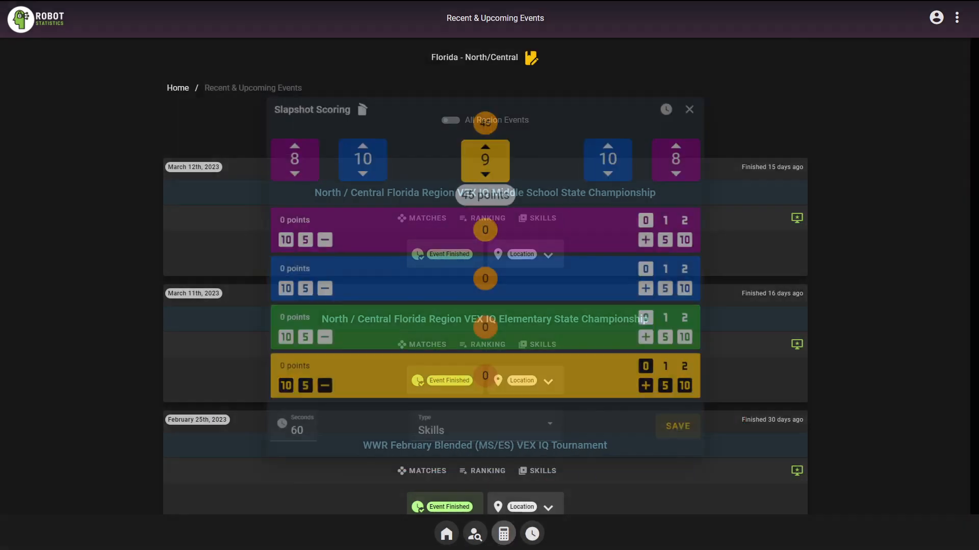
Step: Tally a 225-point Slapshot run with purple, yellow and green-zone disks, then view practice scores
left_click(678, 426)
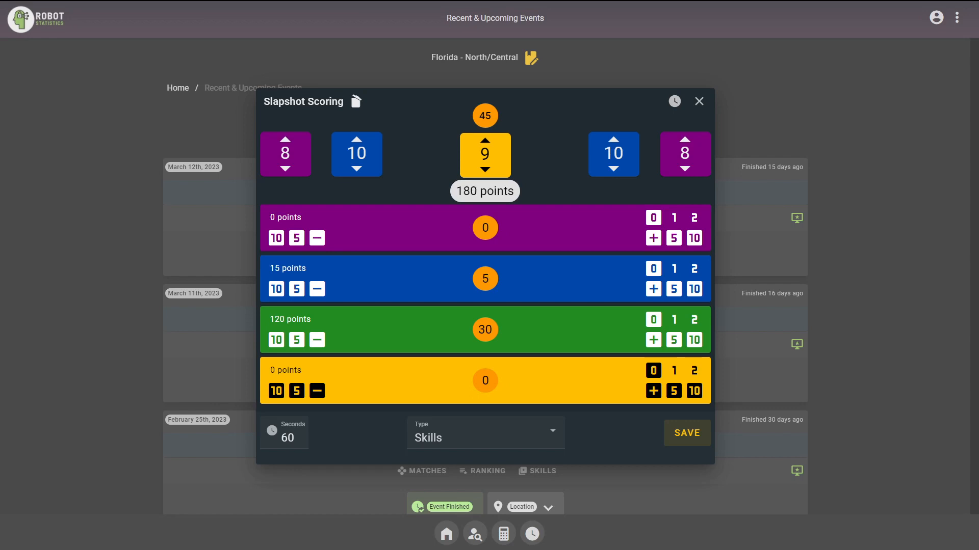
left_click(673, 238)
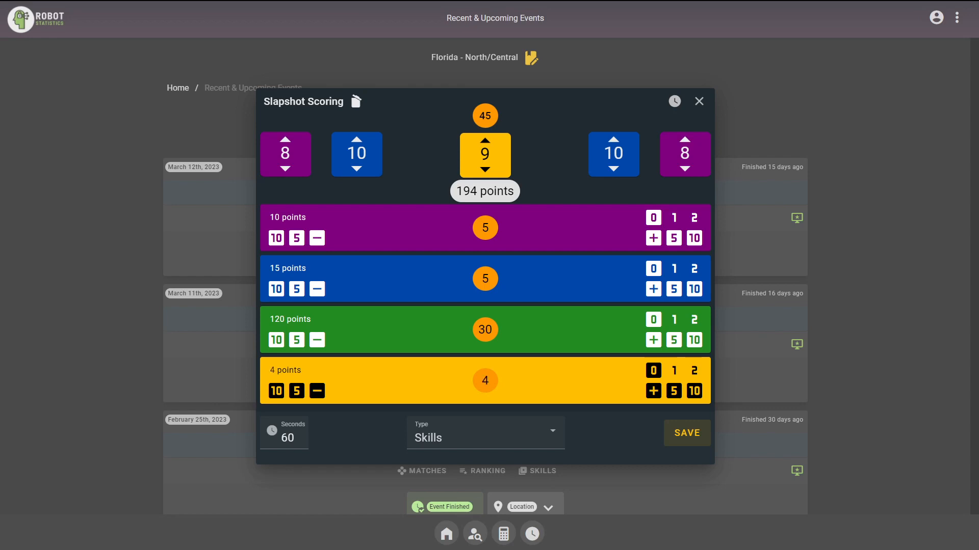
left_click(673, 370)
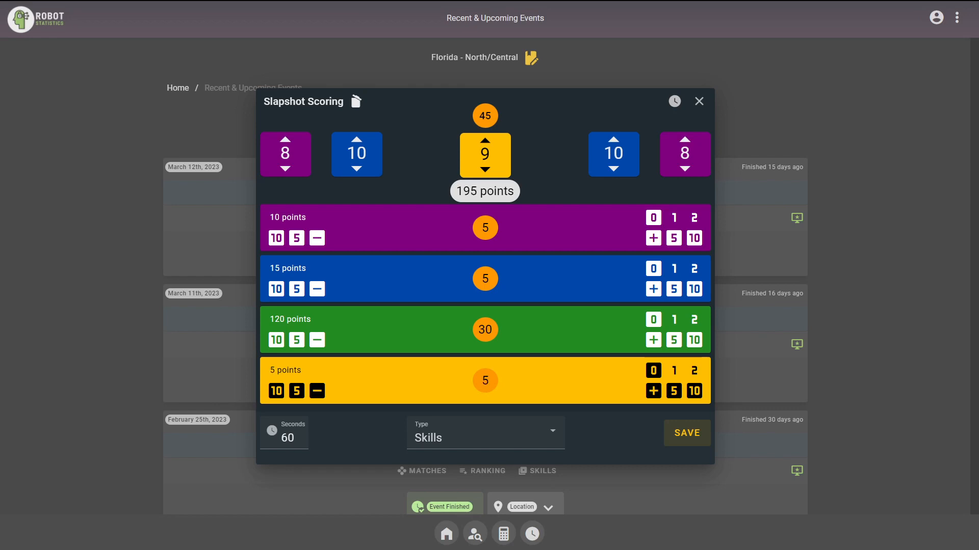
left_click(673, 320)
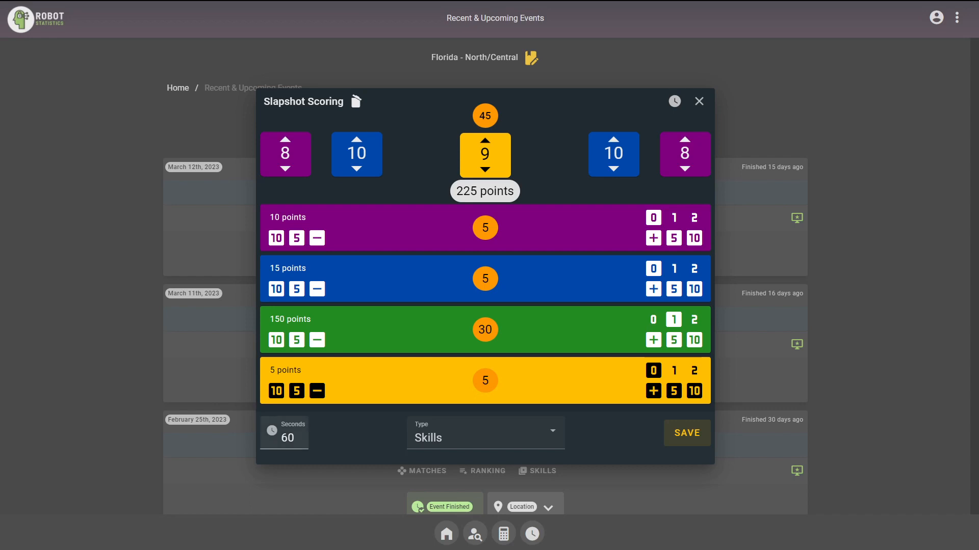
left_click(484, 433)
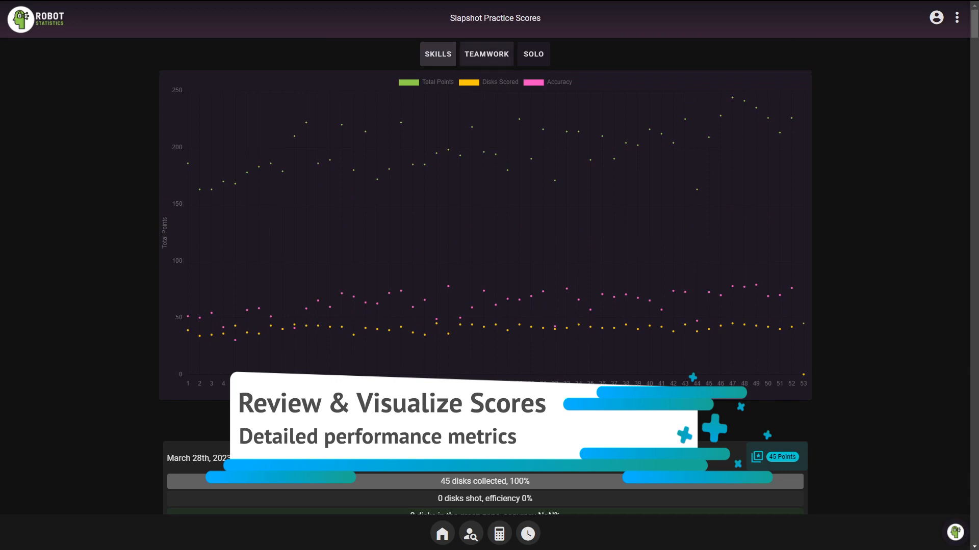
Step: Show the solo practice score chart and scroll through its runs
left_click(486, 53)
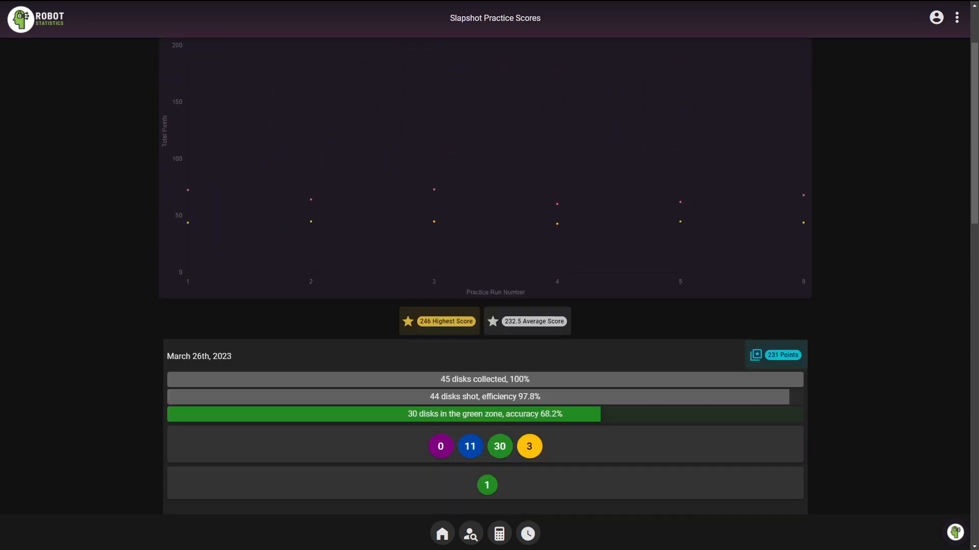
scroll("down", 3)
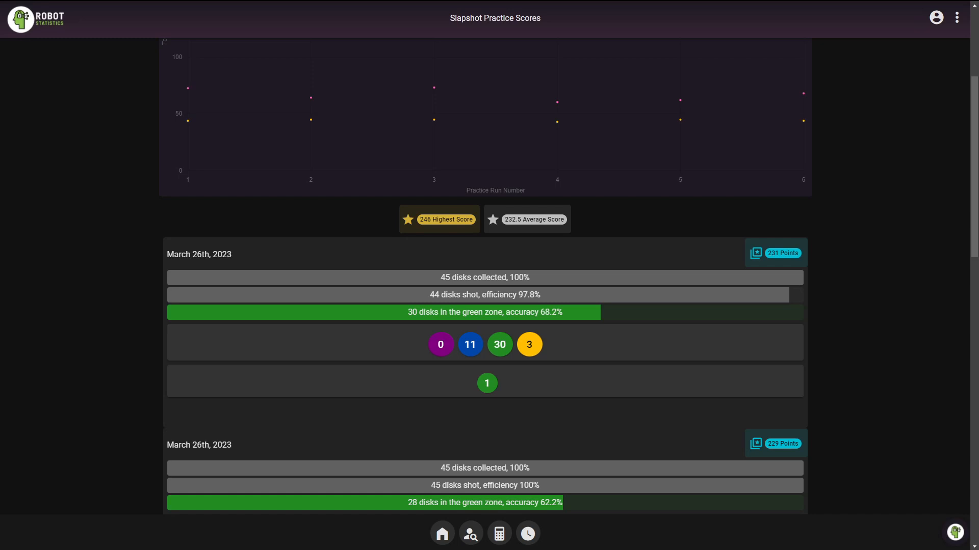
scroll("down", 3)
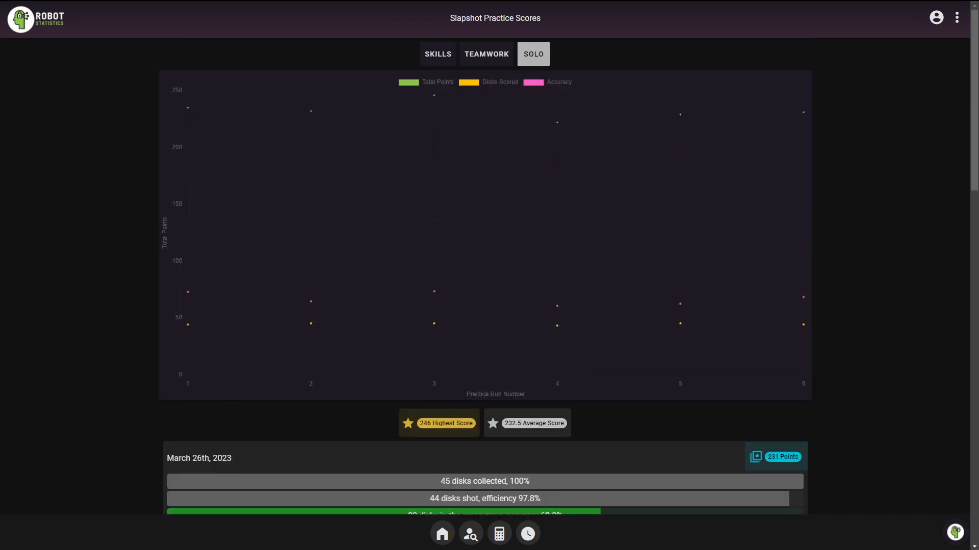
Step: Switch to the skills practice score chart and scroll through its per-run details
left_click(437, 54)
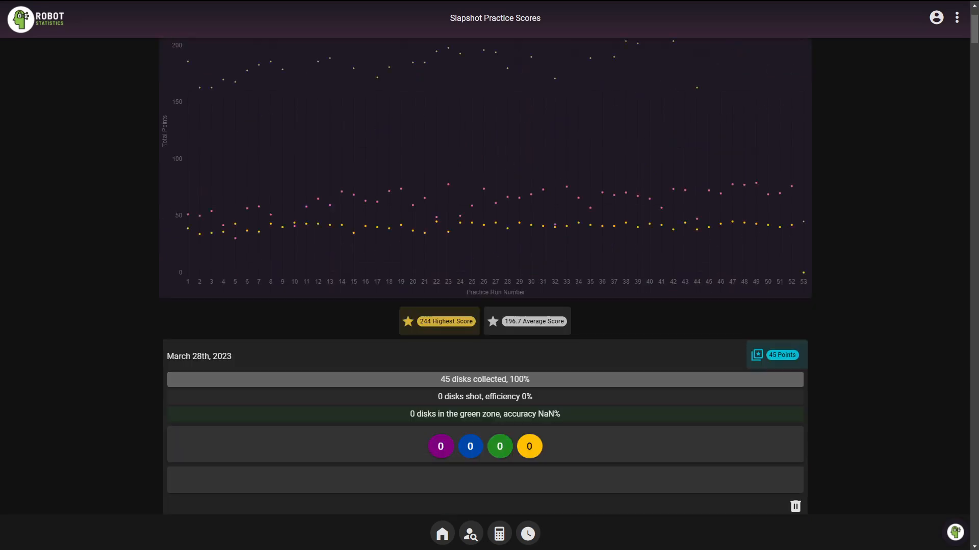
scroll("down", 3)
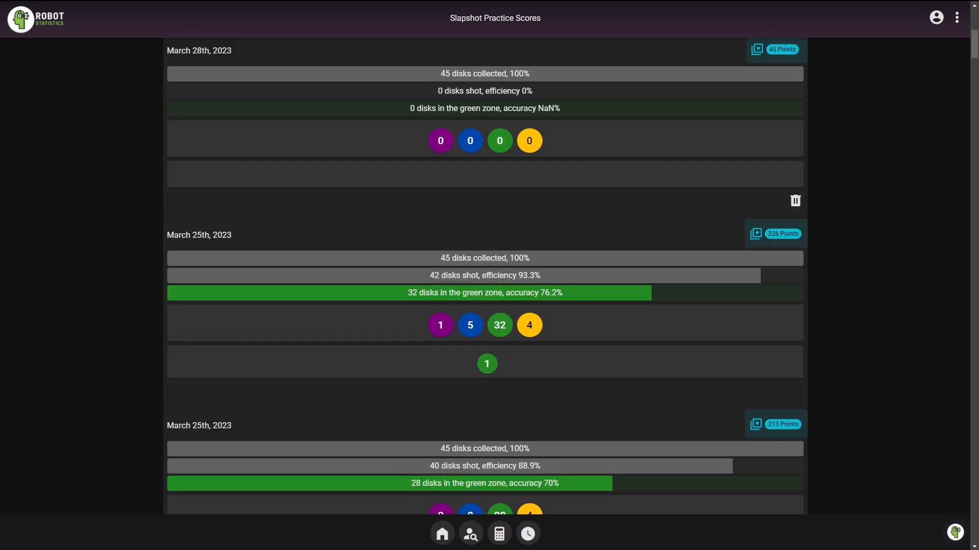
scroll("down", 3)
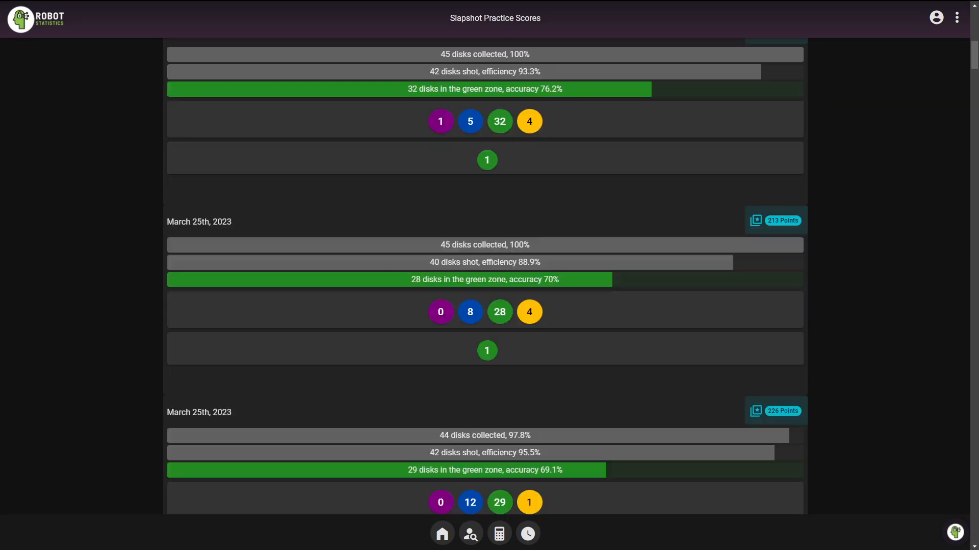
scroll("down", 3)
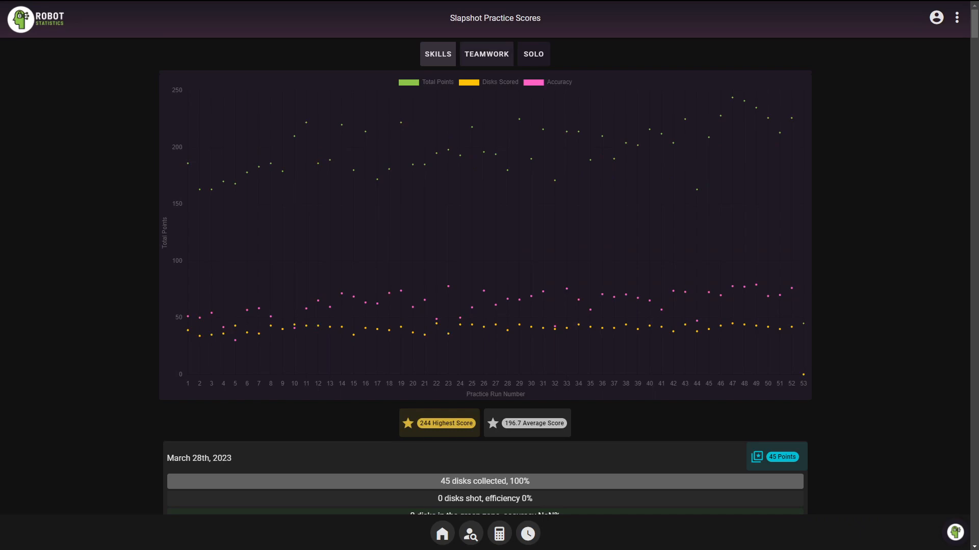
scroll("down", 3)
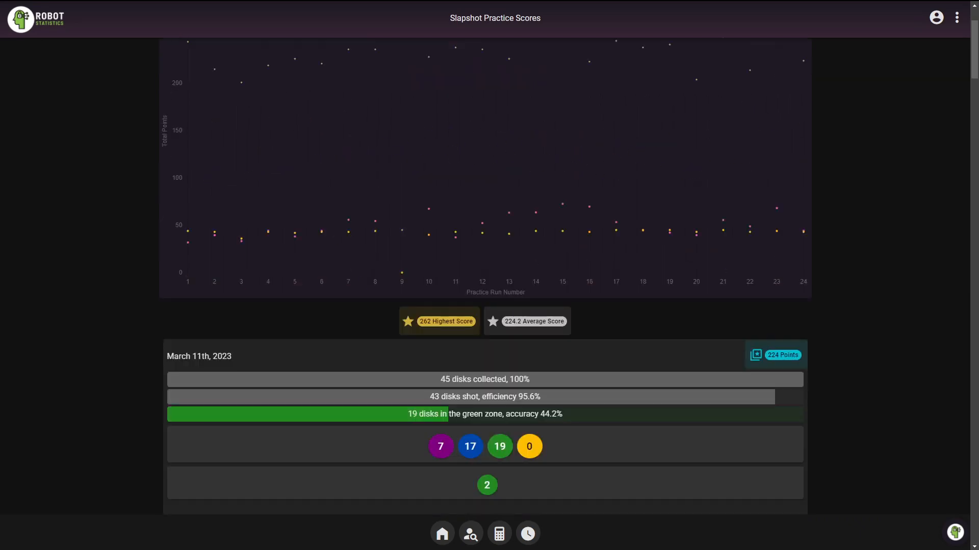
scroll("down", 3)
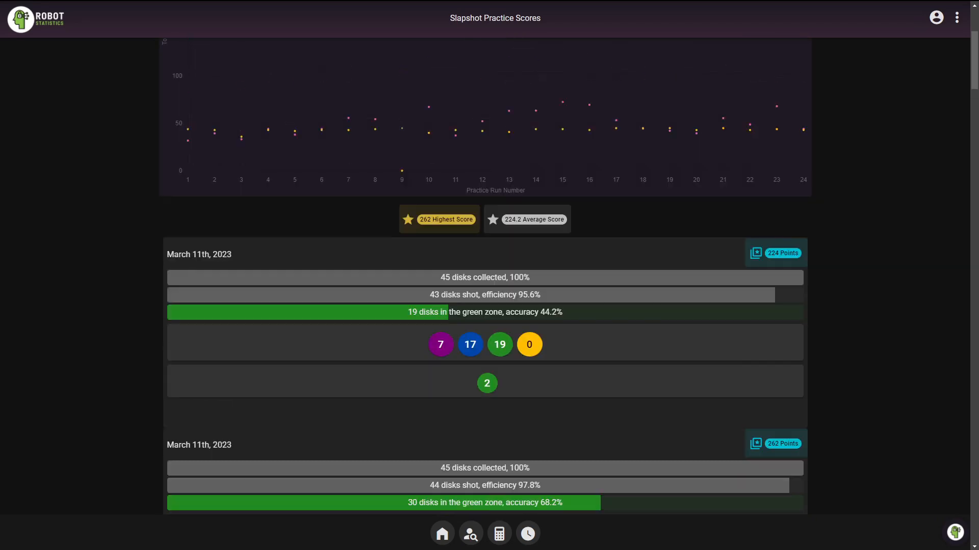
scroll("up", 3)
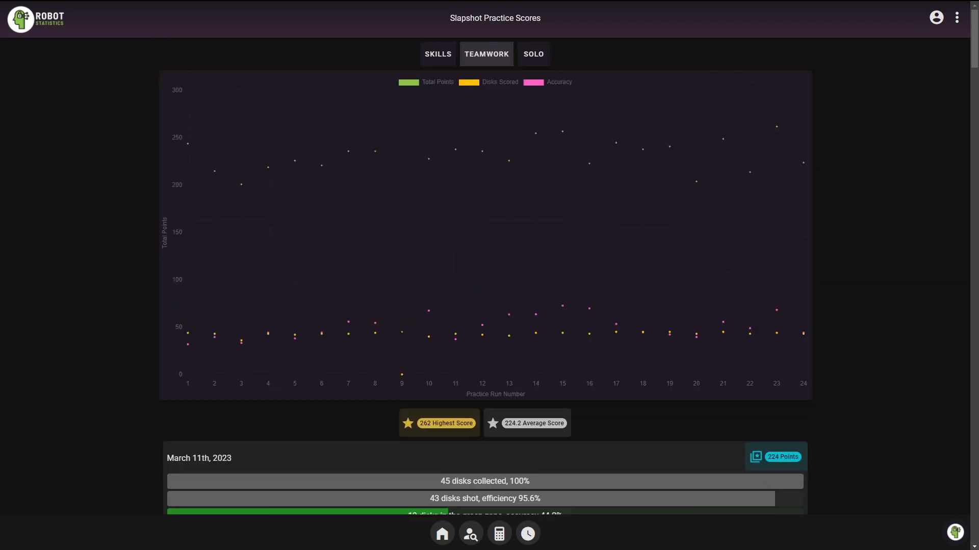
left_click(526, 534)
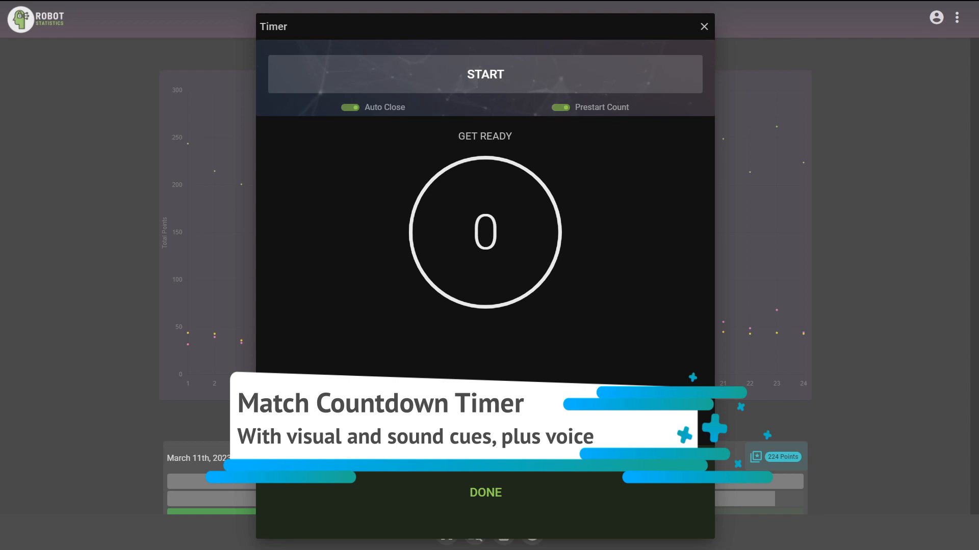
Step: Start the 60-second match countdown, let it run, then close the Timer dialog
left_click(484, 73)
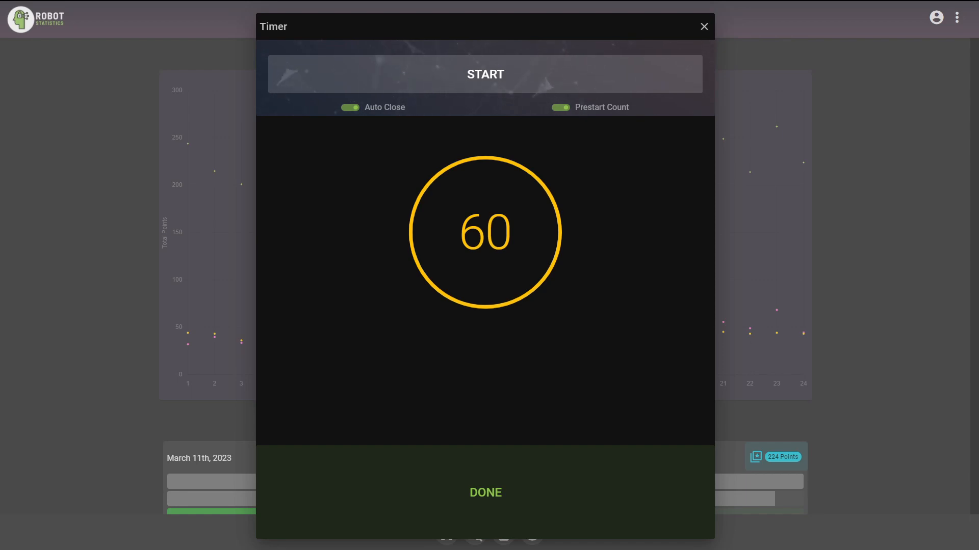
left_click(484, 73)
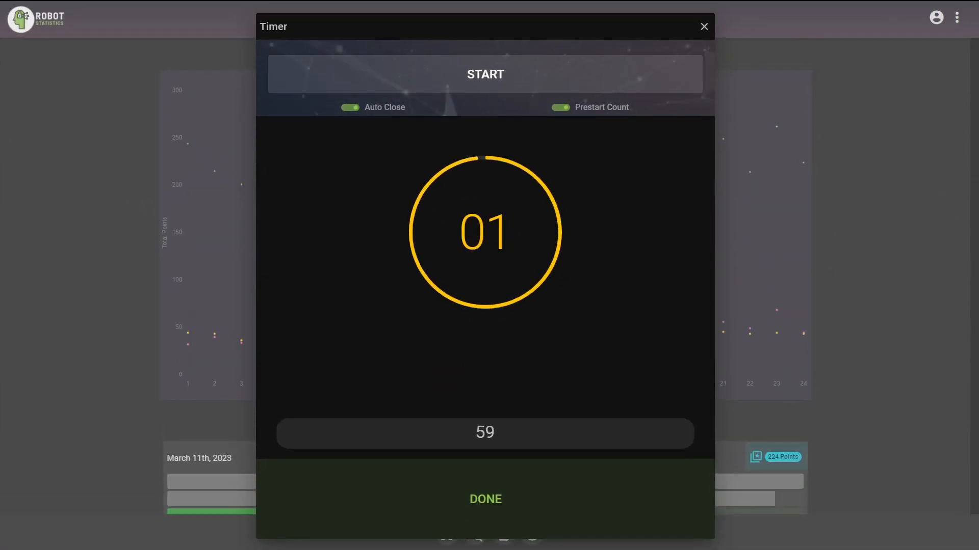
left_click(703, 26)
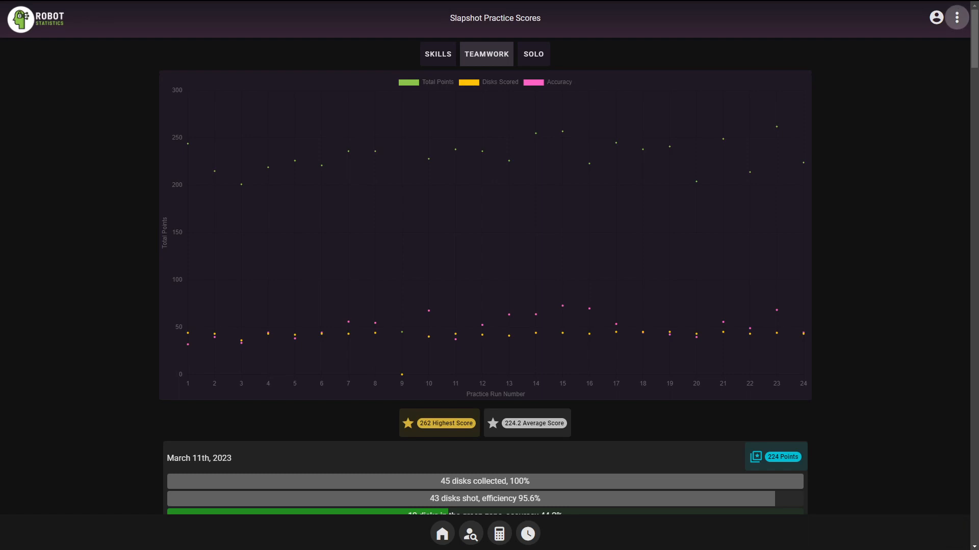
Step: Search for team 11029S, follow it, and show Teams I Follow
left_click(956, 16)
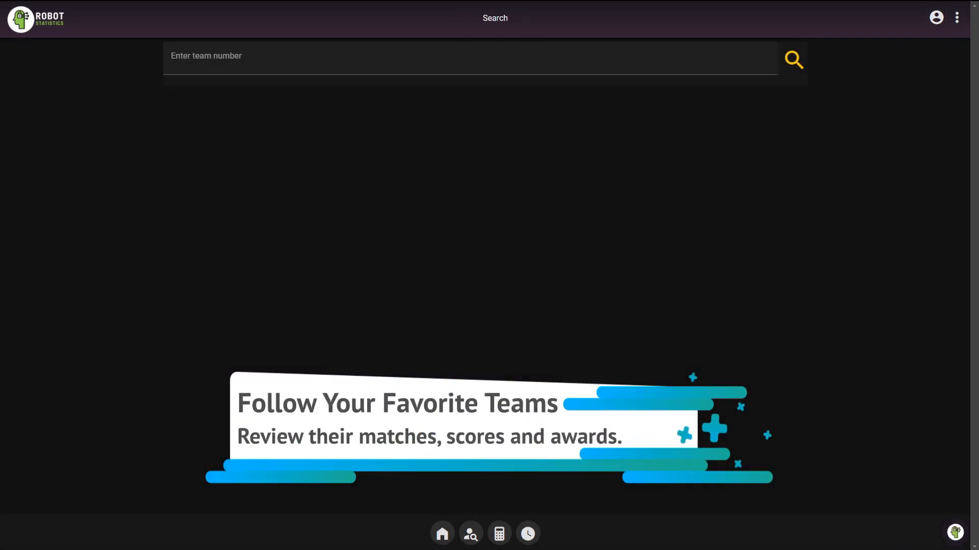
left_click(468, 62)
type("11029")
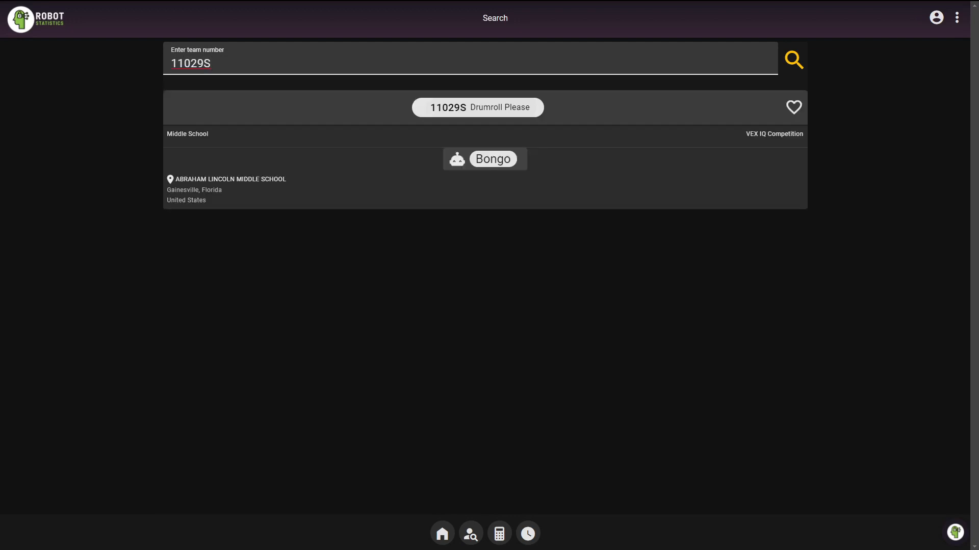
left_click(477, 106)
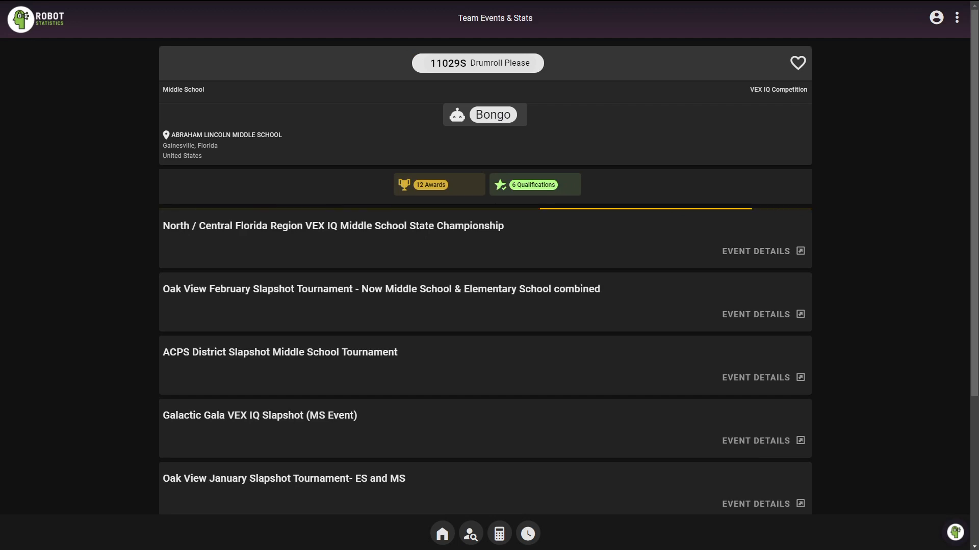
left_click(332, 226)
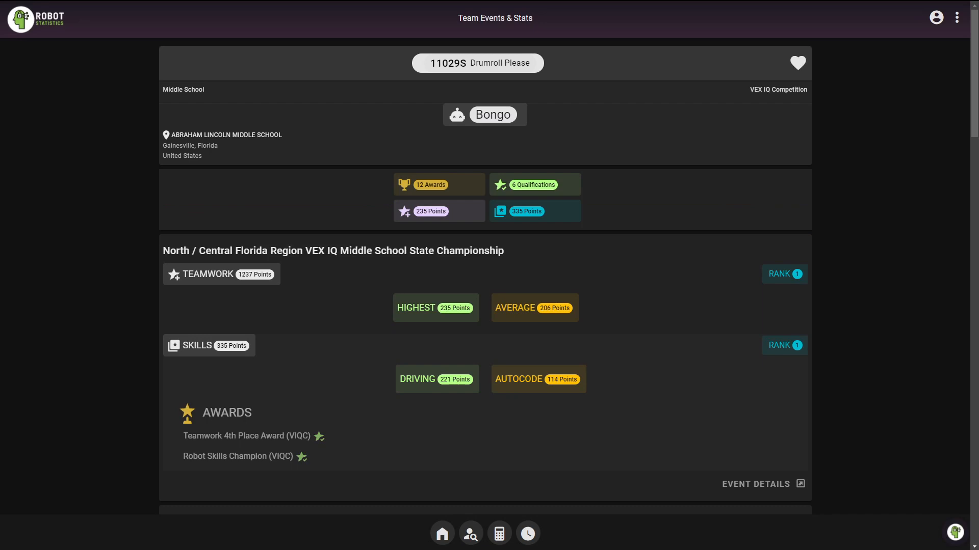
left_click(956, 18)
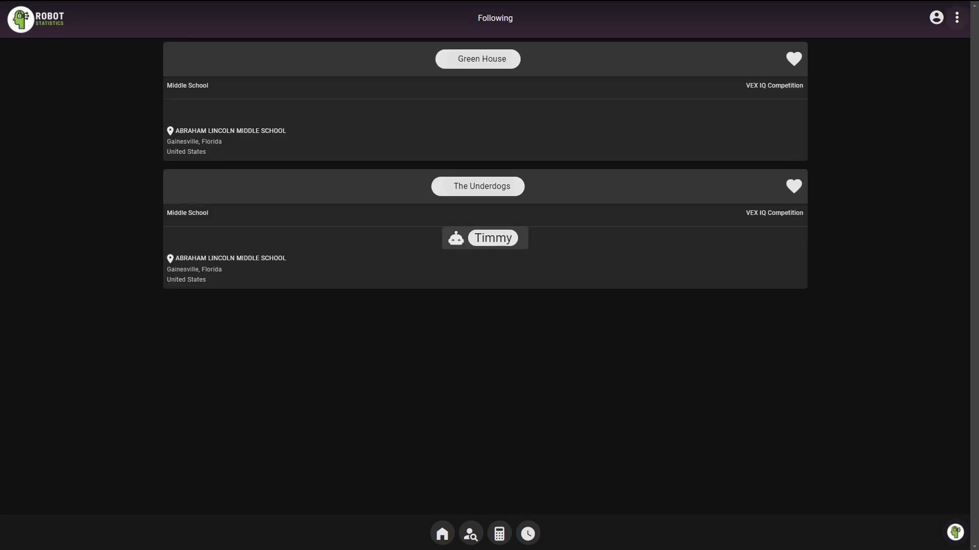
Step: Open the Home Team page for Drumroll Please with its share code and members
left_click(956, 16)
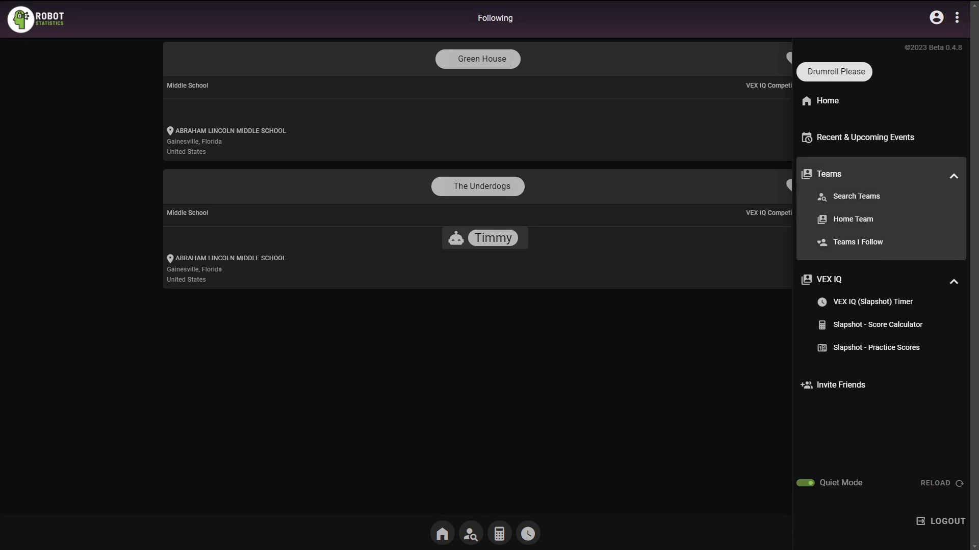
left_click(853, 220)
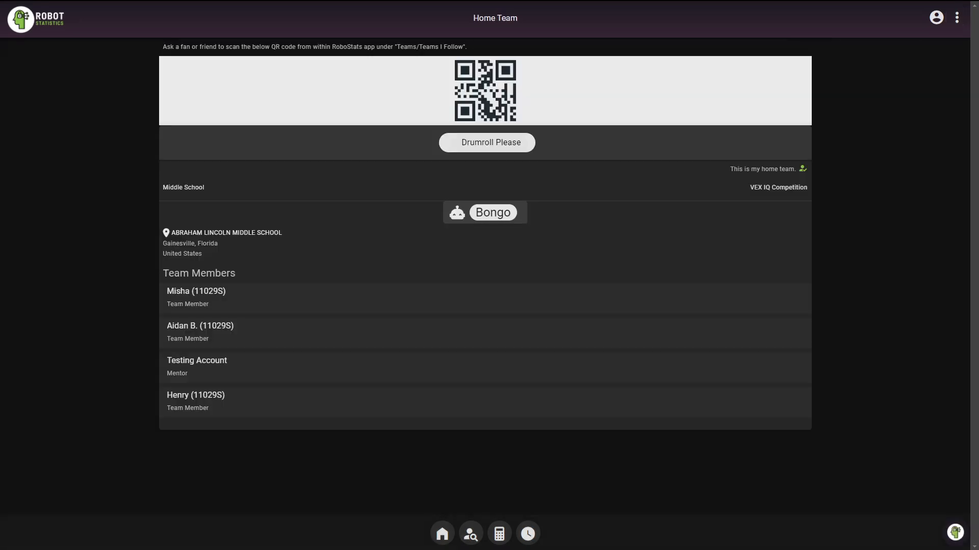